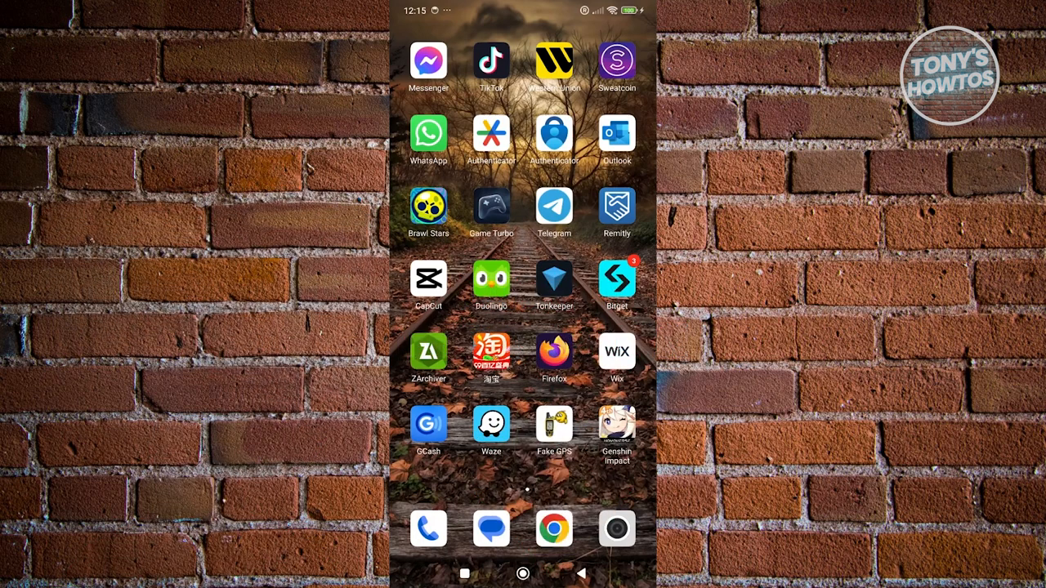
# Step: Swipe left to the home screen page with Canva, Discord and Roblox icons
pyautogui.hscroll(-3)
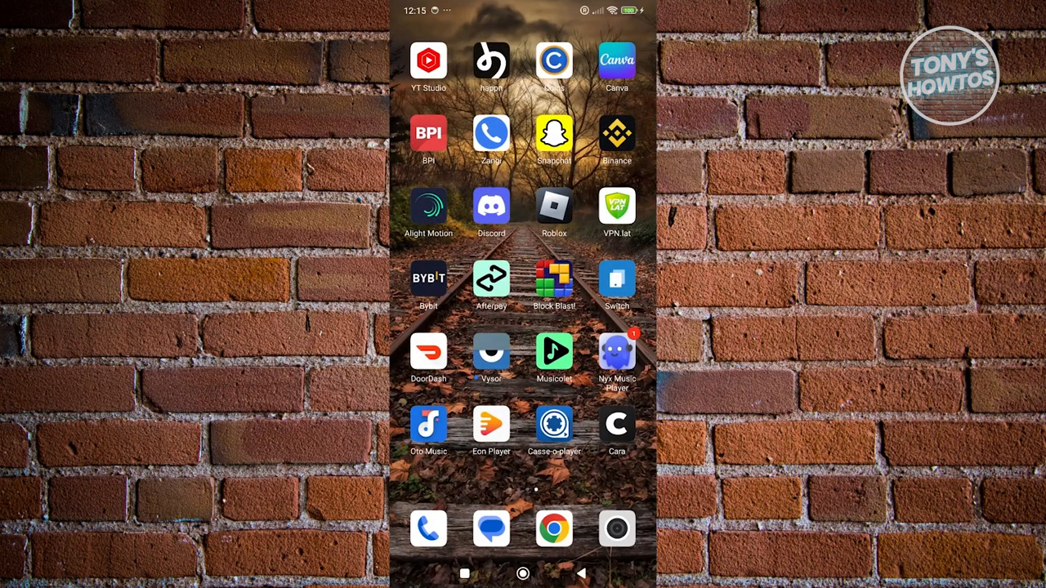
# Step: Launch Zangi and scroll its Contacts tab listing account, Zangi and phone contacts
pyautogui.click(492, 134)
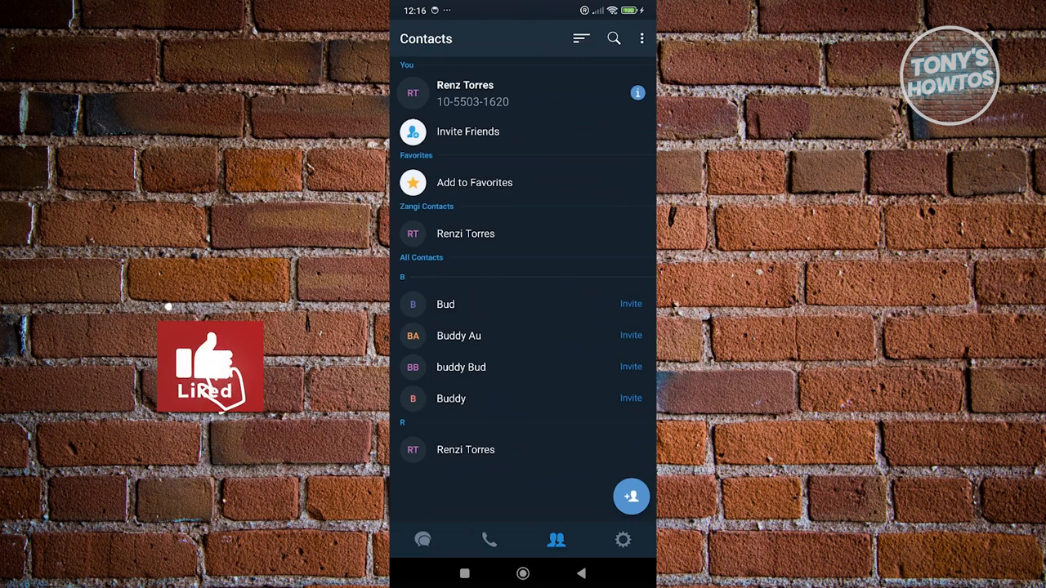
pyautogui.scroll(3)
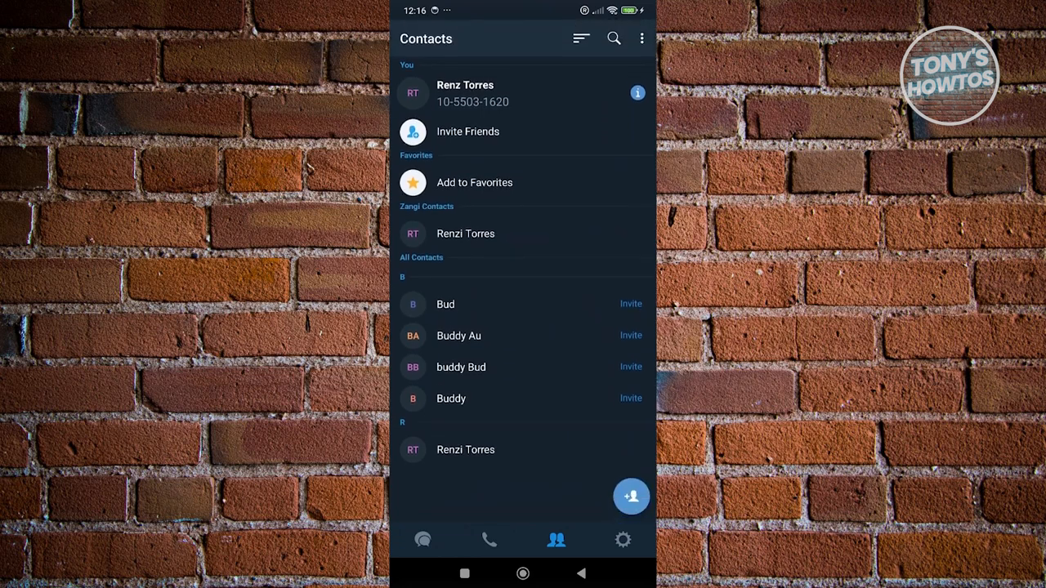
# Step: Open an empty Add Contact form with the floating add button
pyautogui.click(631, 497)
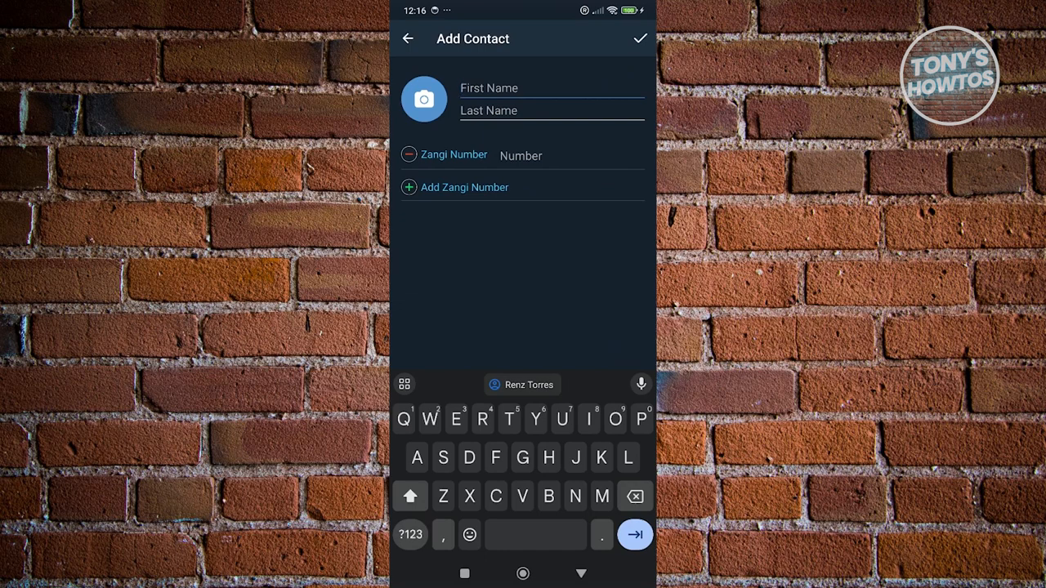
# Step: Add a second Zangi number field and open the Profile Photo take-or-choose prompt
pyautogui.click(465, 187)
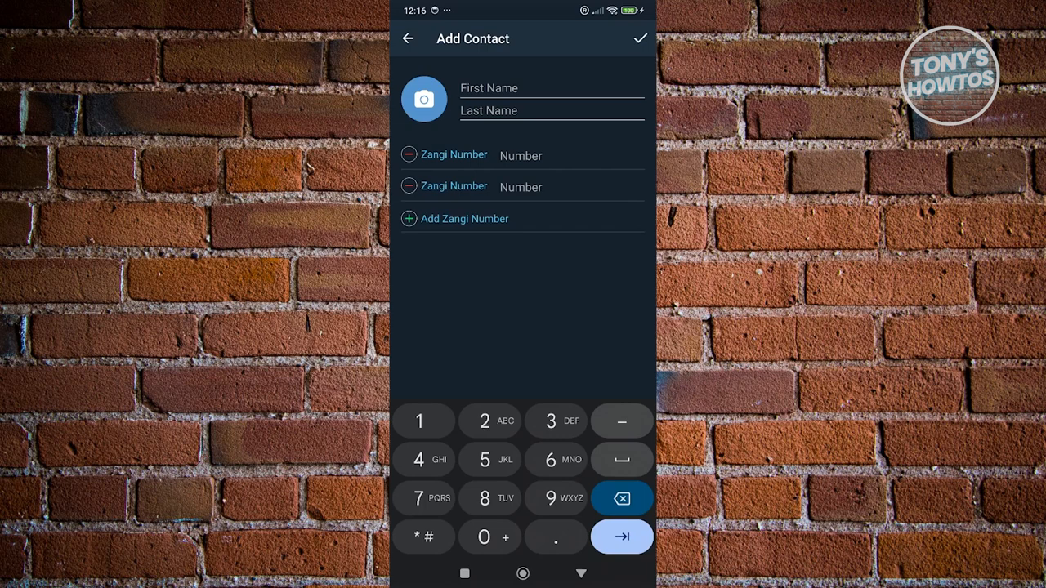
pyautogui.click(423, 98)
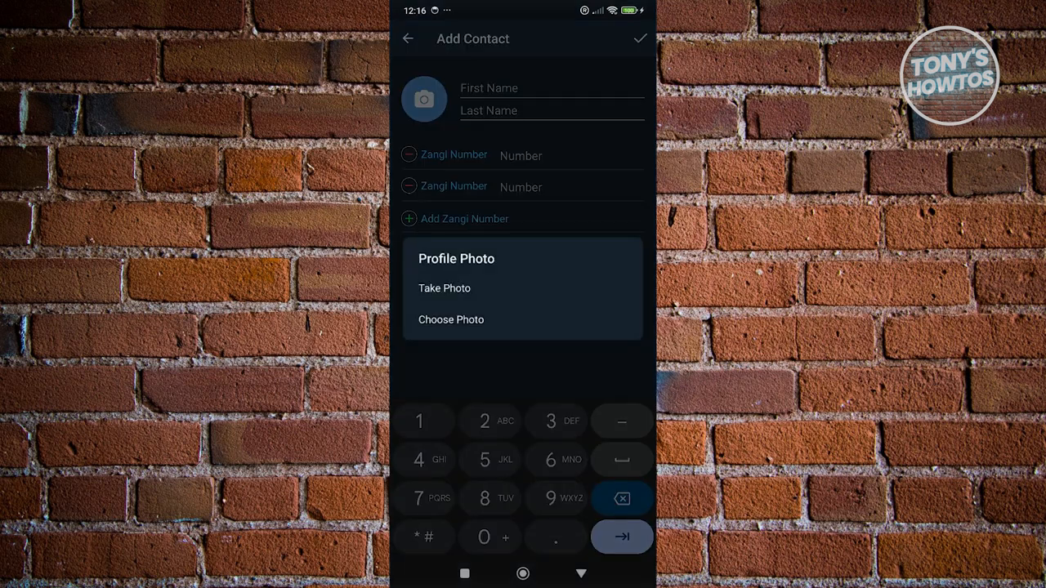